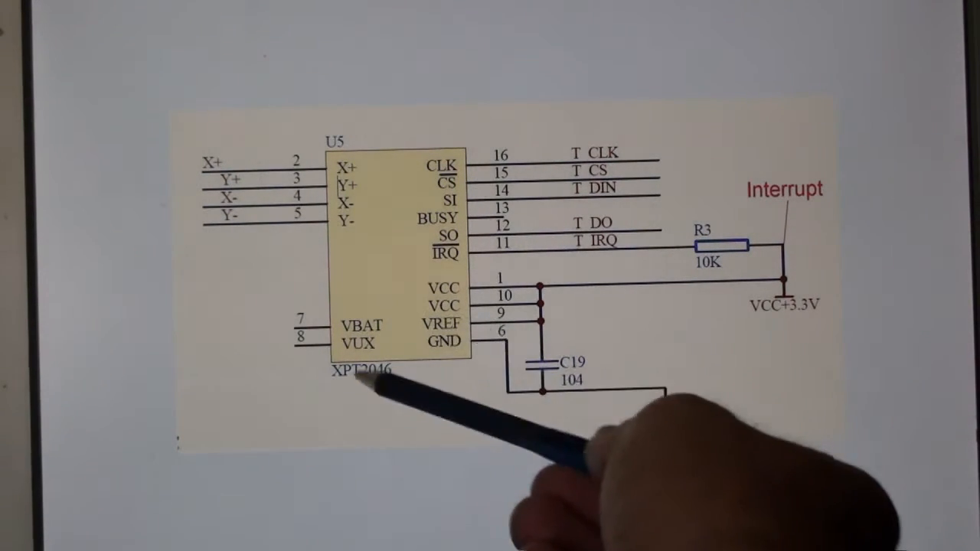
mouse_move(459, 230)
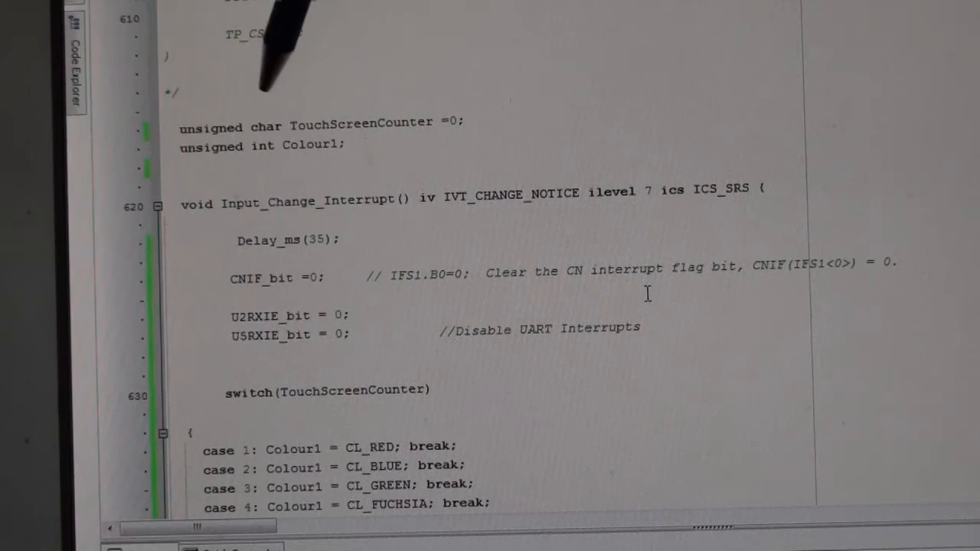
mouse_move(306, 77)
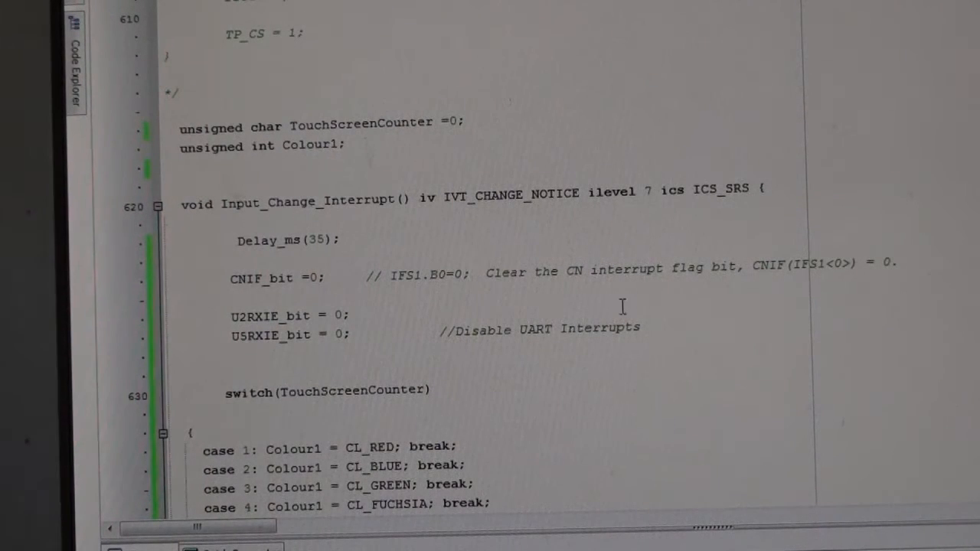
- Touch the running TFT clock so the interrupt switches its background from yellow to magenta
scroll("down", 3)
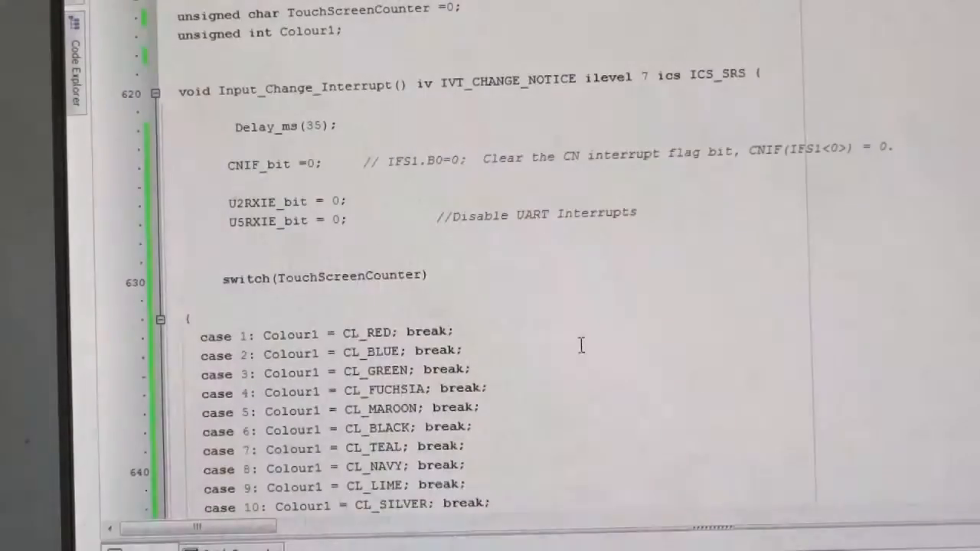
scroll("down", 3)
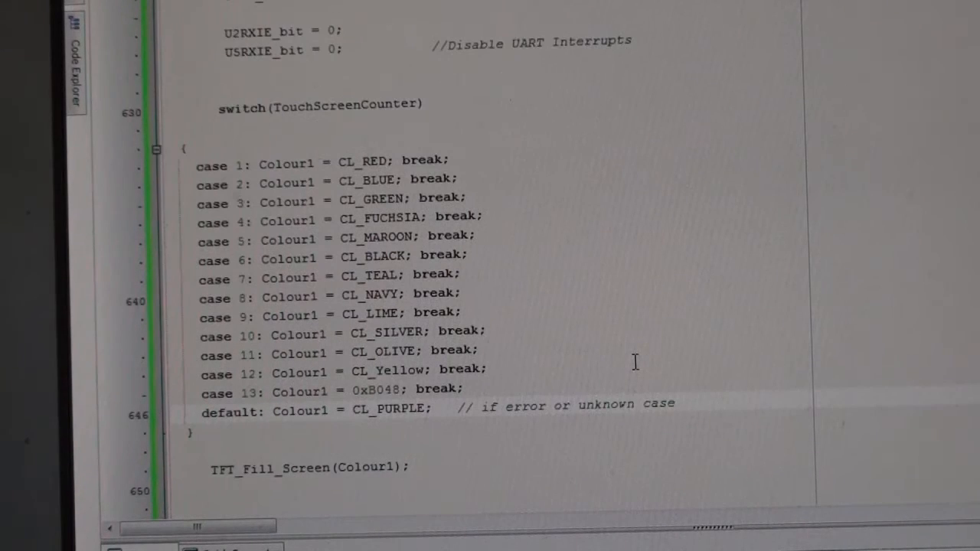
scroll("down", 3)
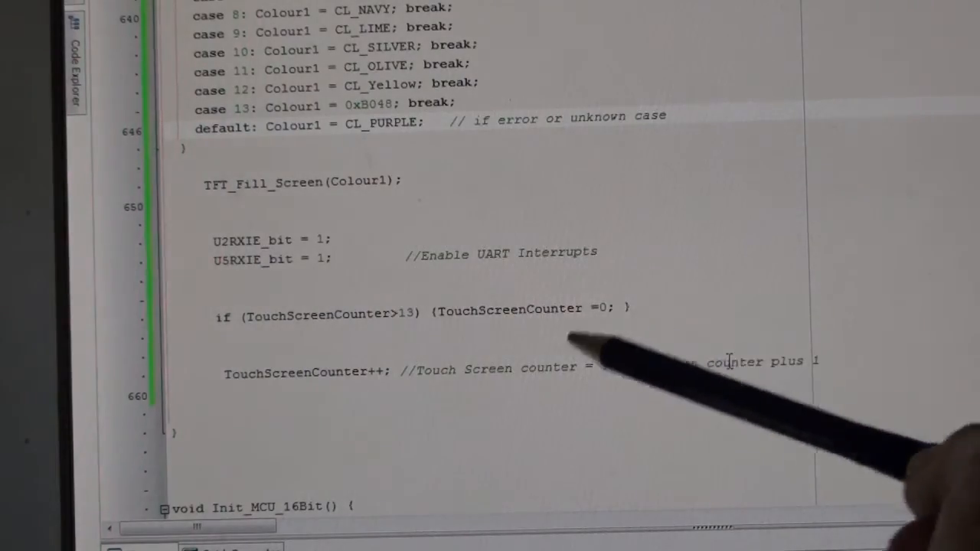
scroll("down", 3)
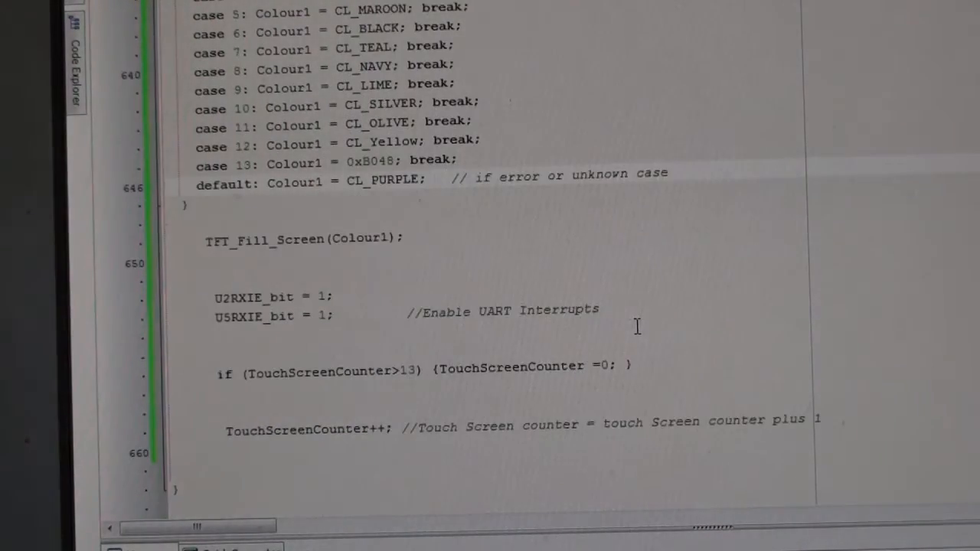
scroll("down", 3)
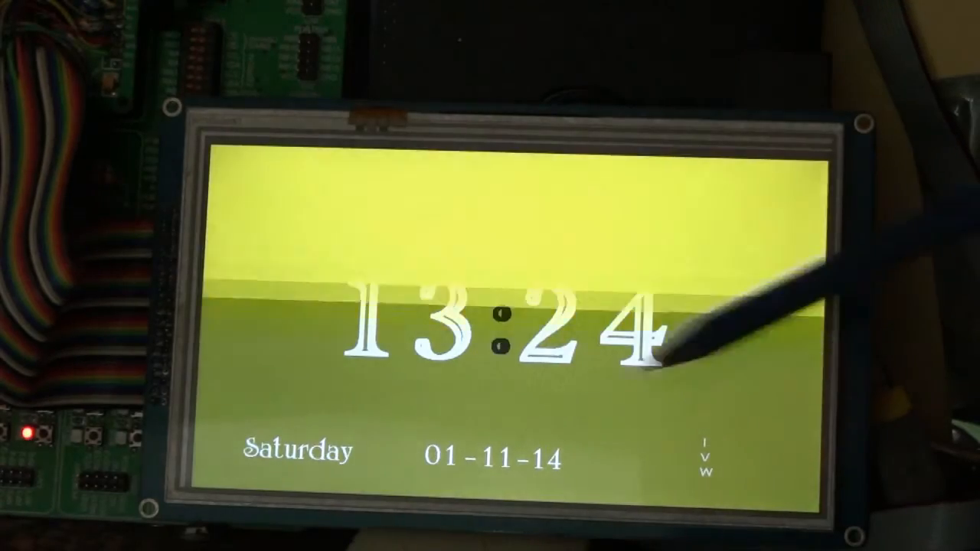
left_click(667, 344)
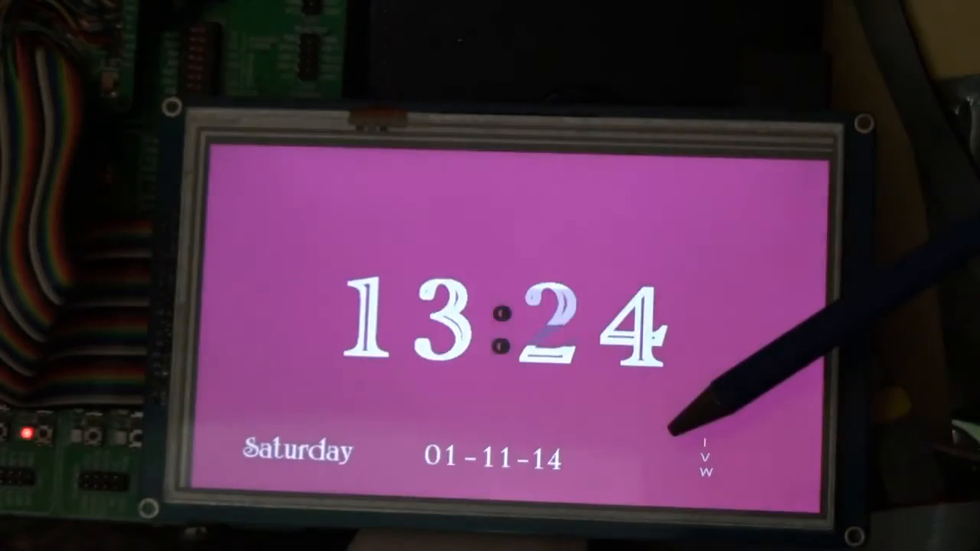